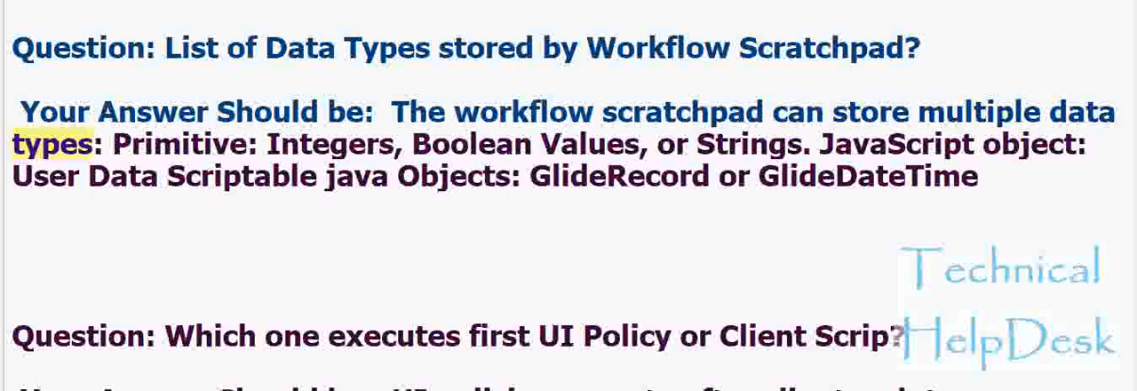
# Step: Advance past the Workflow Scratchpad data types and UI Policy order slides toward the getXML() vs getXMLWait() question
pyautogui.doubleClick(327, 143)
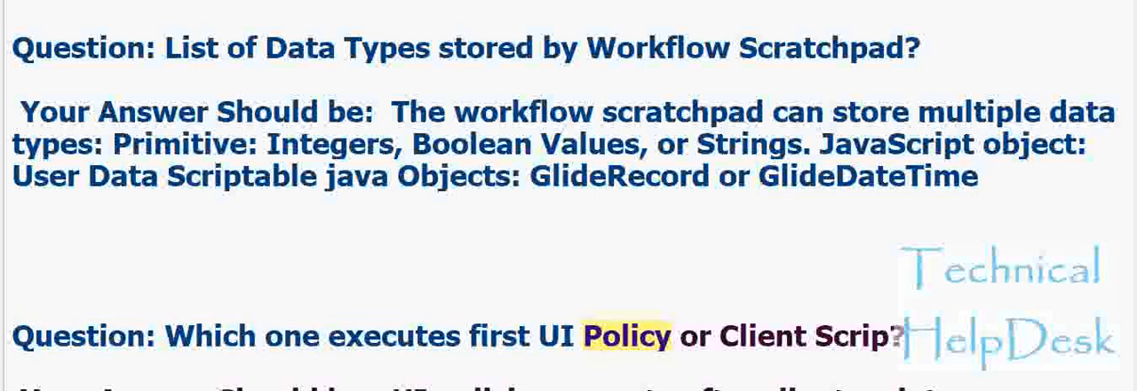
pyautogui.doubleClick(850, 335)
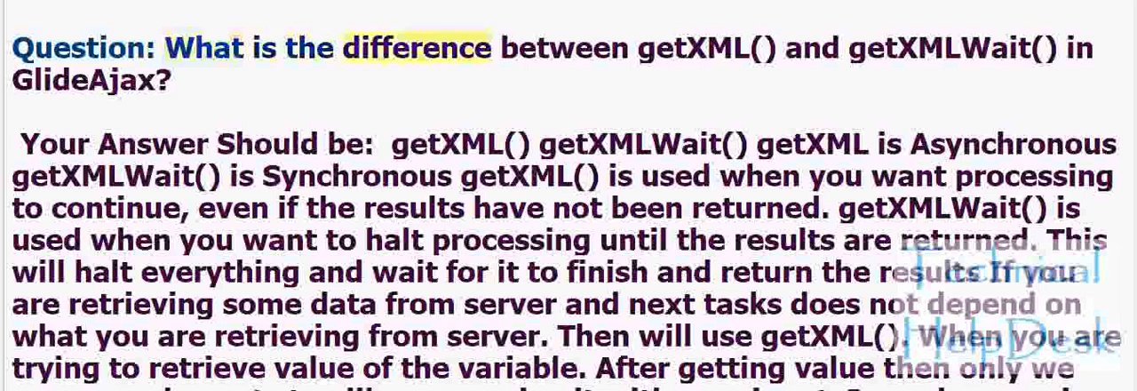
pyautogui.doubleClick(335, 144)
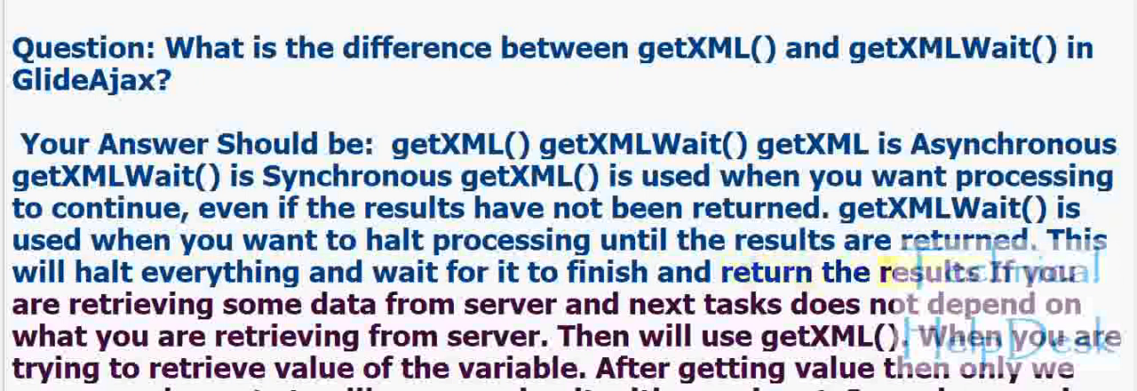
pyautogui.doubleClick(342, 304)
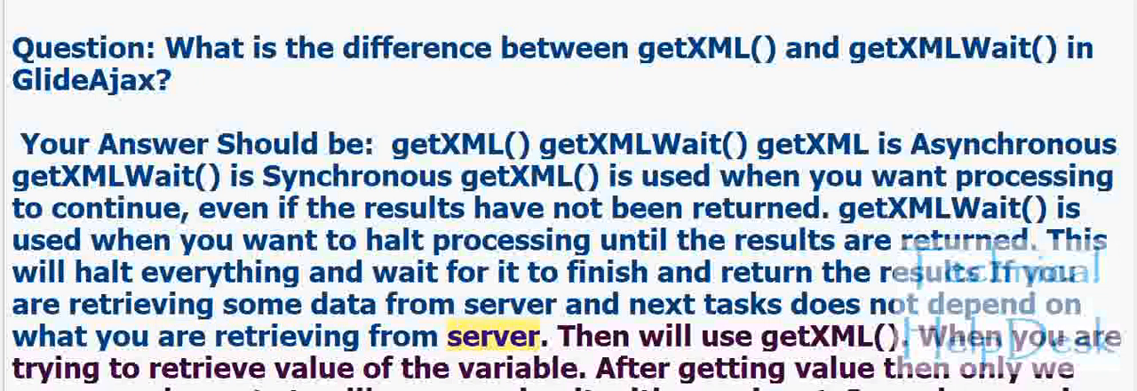
pyautogui.scroll(-3)
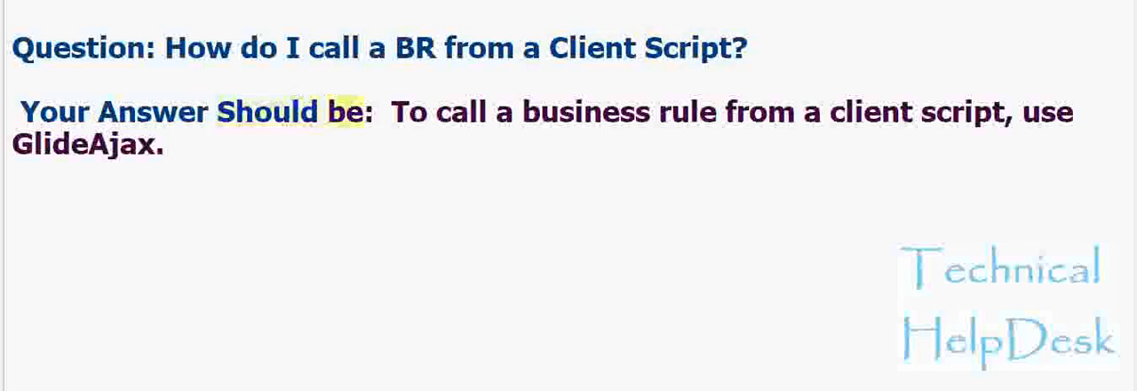
# Step: Advance to the slide on calling a Business Rule from a Client Script via GlideAjax
pyautogui.doubleClick(960, 113)
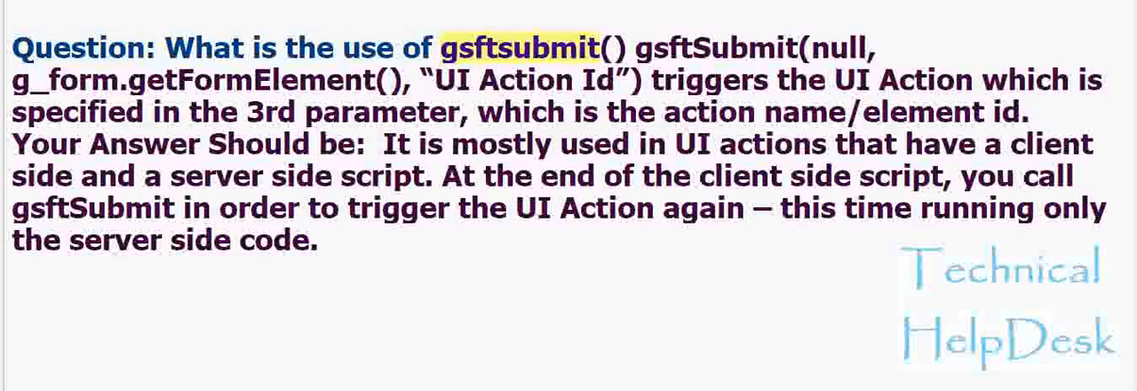
# Step: Bring up the gsftSubmit() question and follow its narrated answer on re-triggering a UI Action server-side
pyautogui.doubleClick(712, 48)
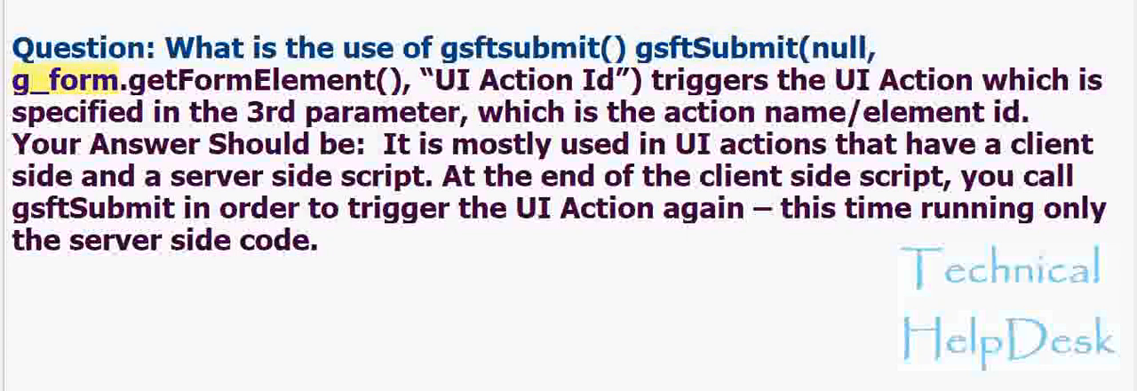
pyautogui.doubleClick(511, 80)
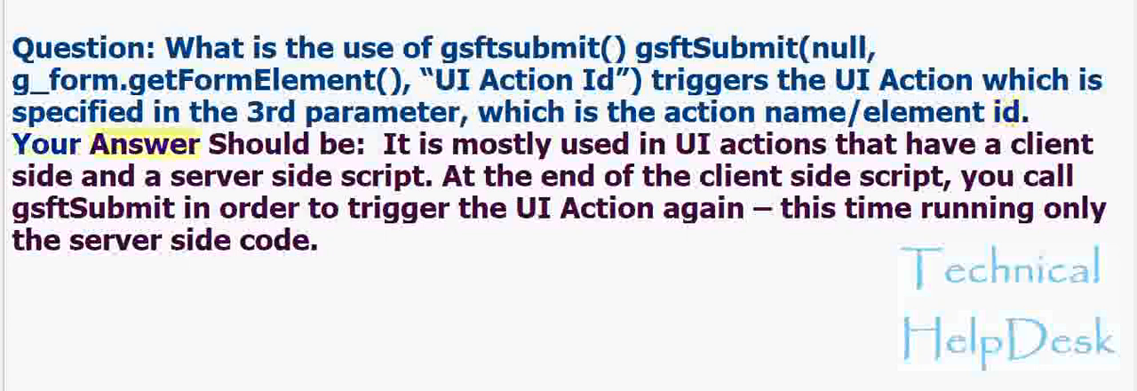
pyautogui.doubleClick(511, 143)
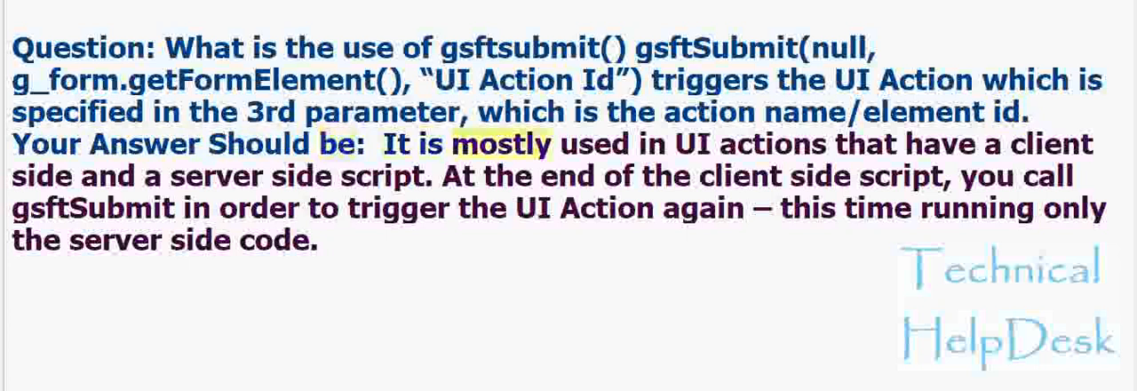